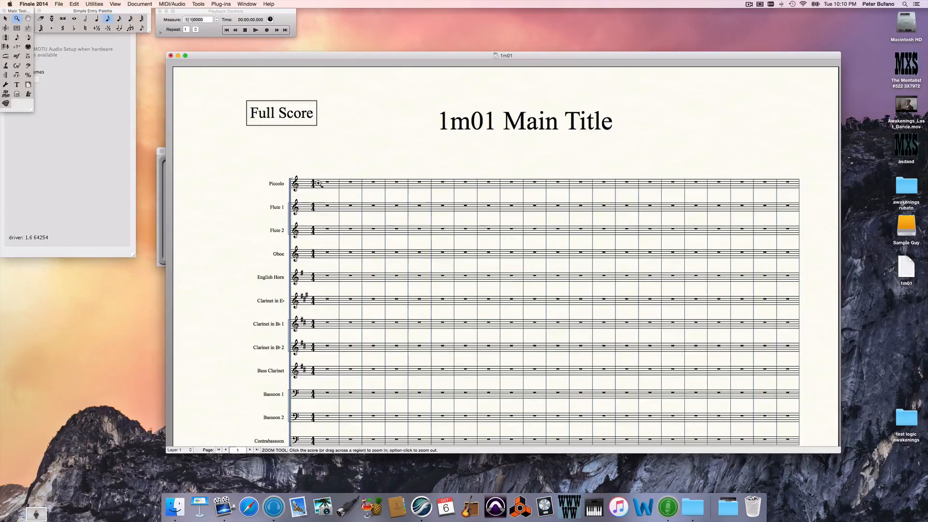
mouse_move(337, 197)
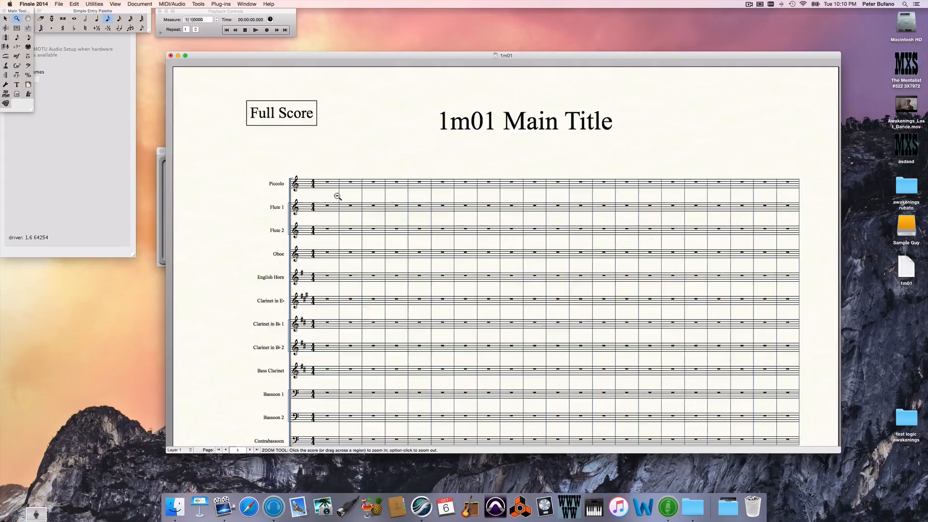
Step: Load Big_Time_Doc_Options.lib from the Engraver Font library folder into the 1m01 score
left_click(337, 195)
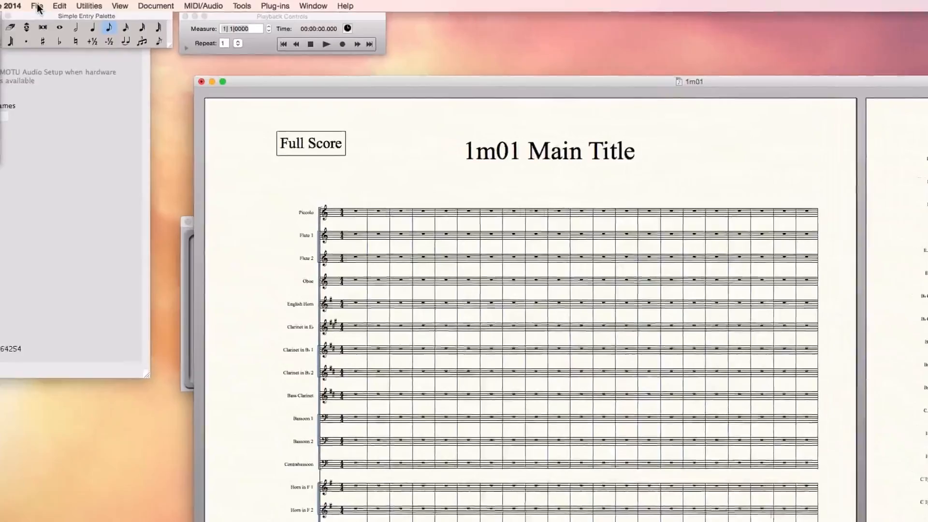
left_click(36, 6)
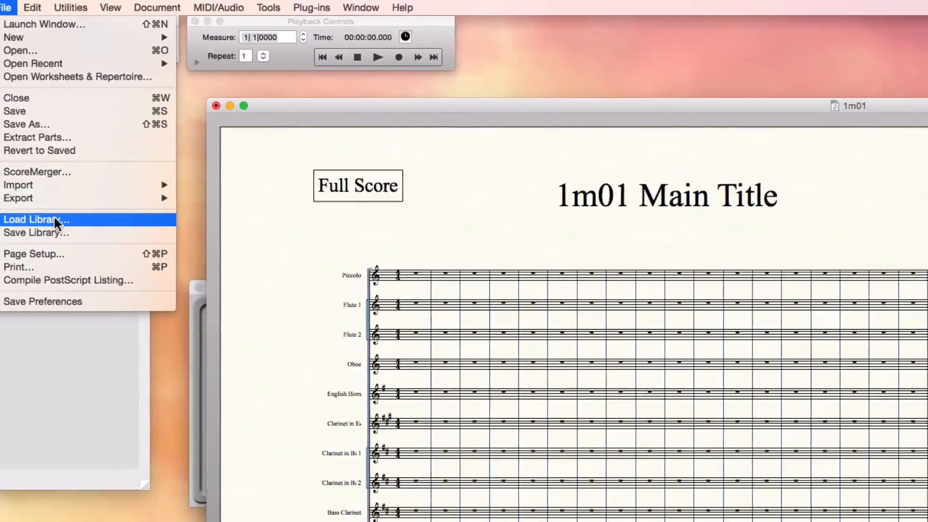
left_click(36, 219)
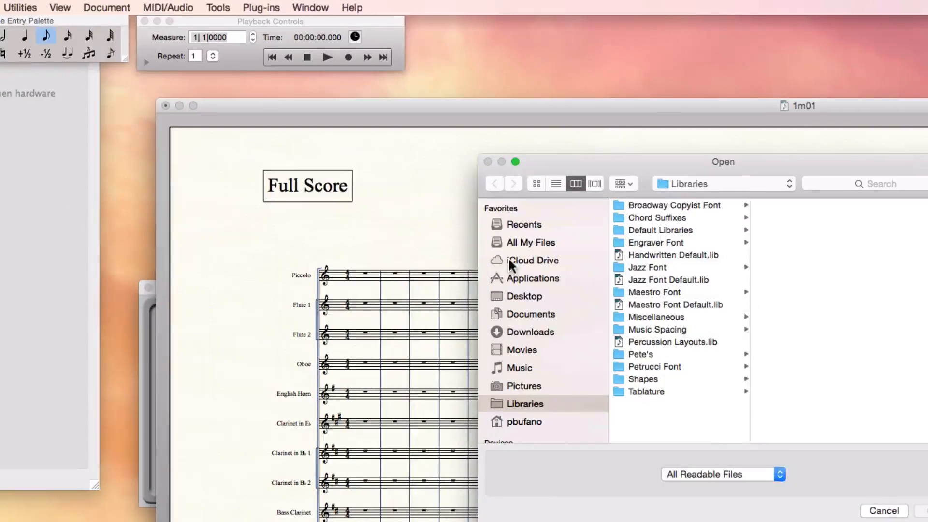
left_click(658, 242)
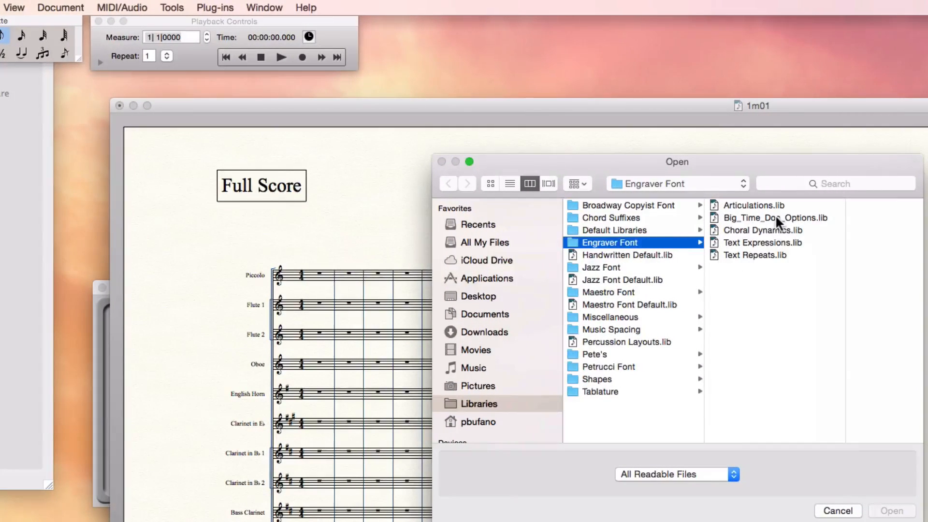
left_click(772, 217)
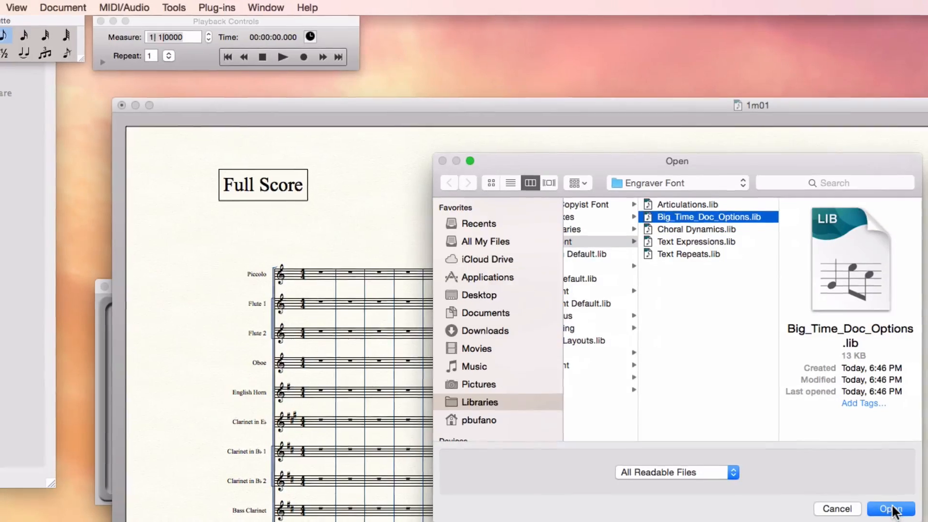
left_click(889, 509)
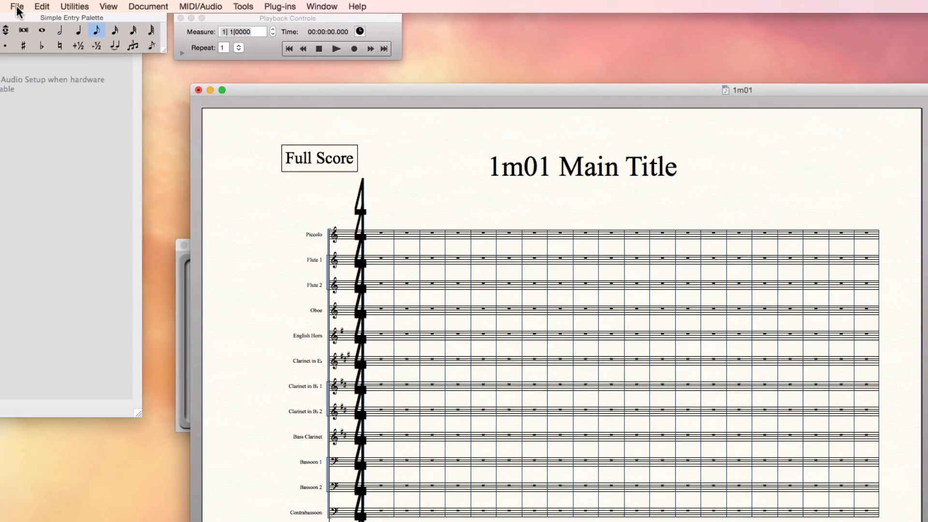
Step: Load No_Time_Staff_Style.lib from Pete's library folder into the score
left_click(17, 7)
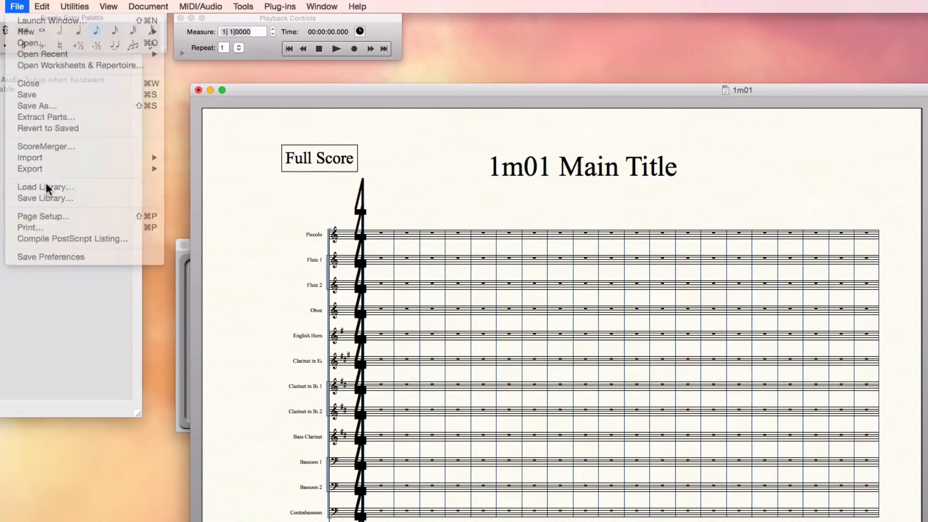
left_click(45, 187)
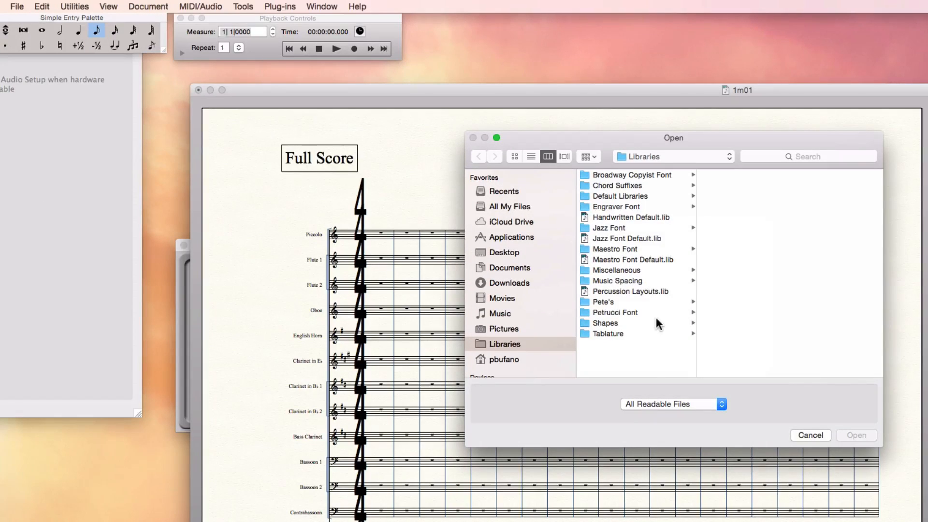
left_click(603, 301)
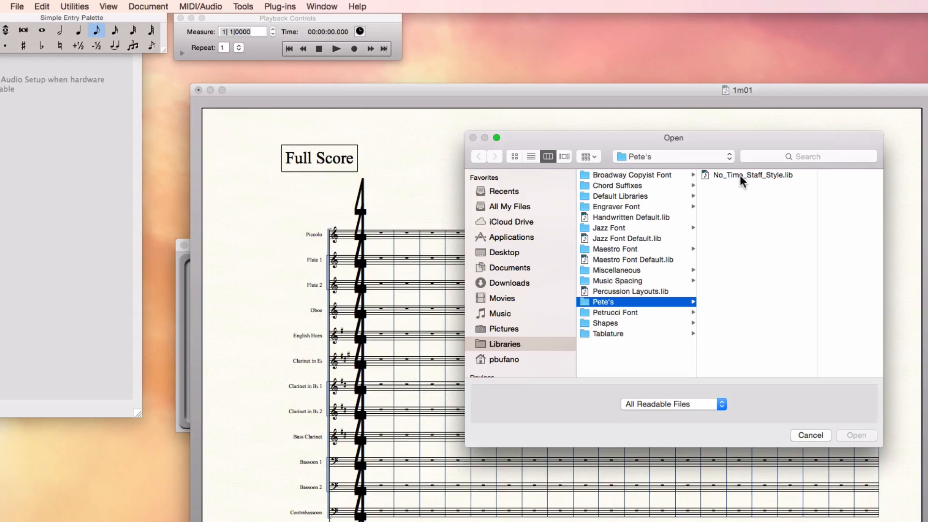
left_click(751, 174)
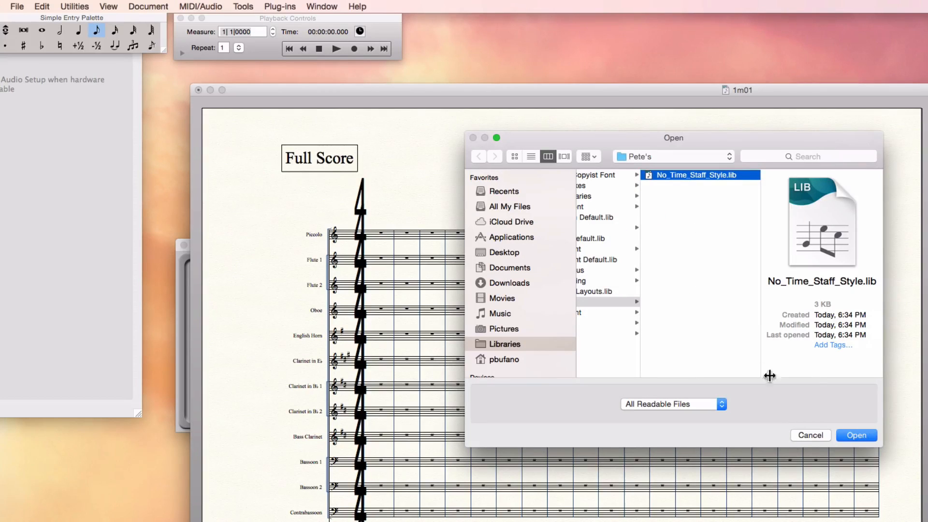
left_click(855, 435)
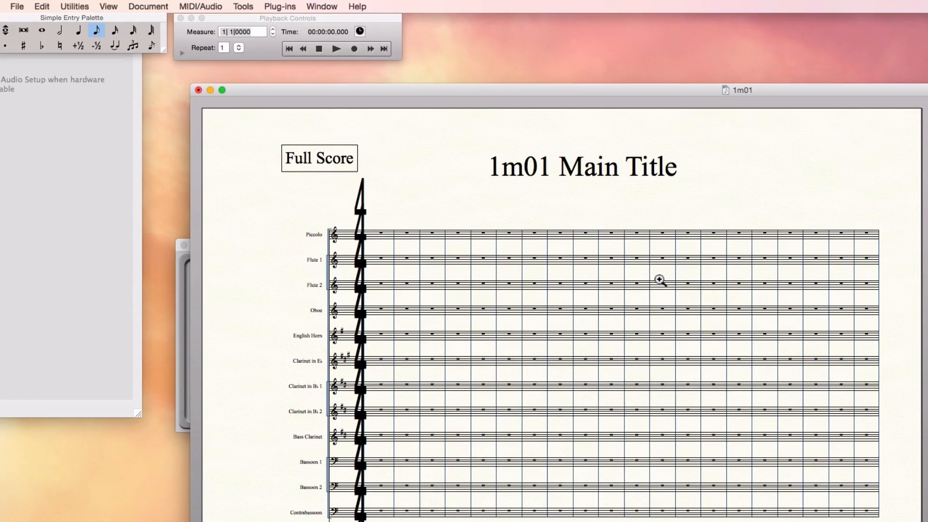
mouse_move(364, 164)
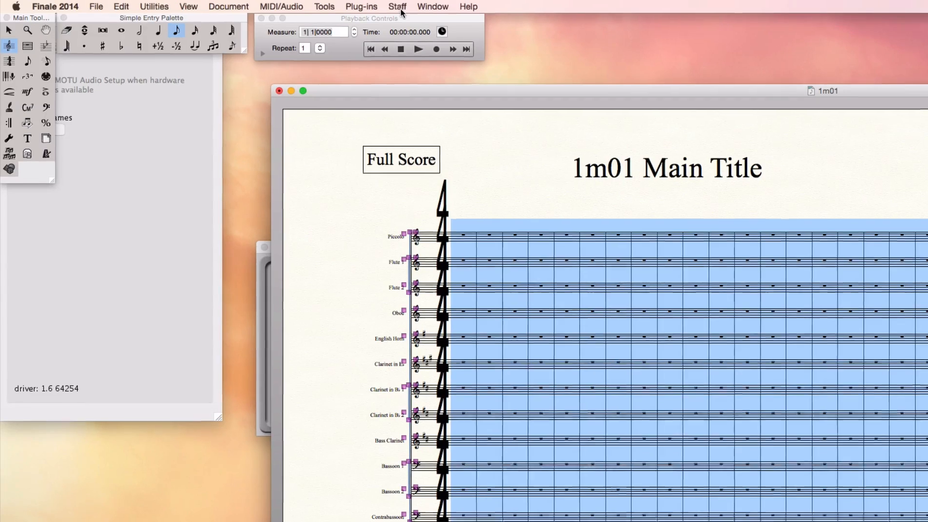
Step: Apply the No Time staff style to the selected staves of the current score
left_click(397, 6)
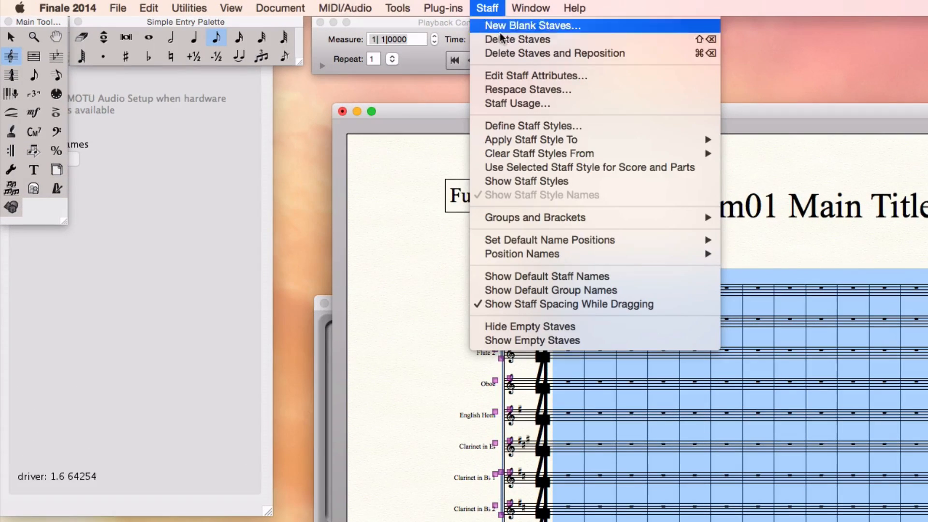
mouse_move(530, 139)
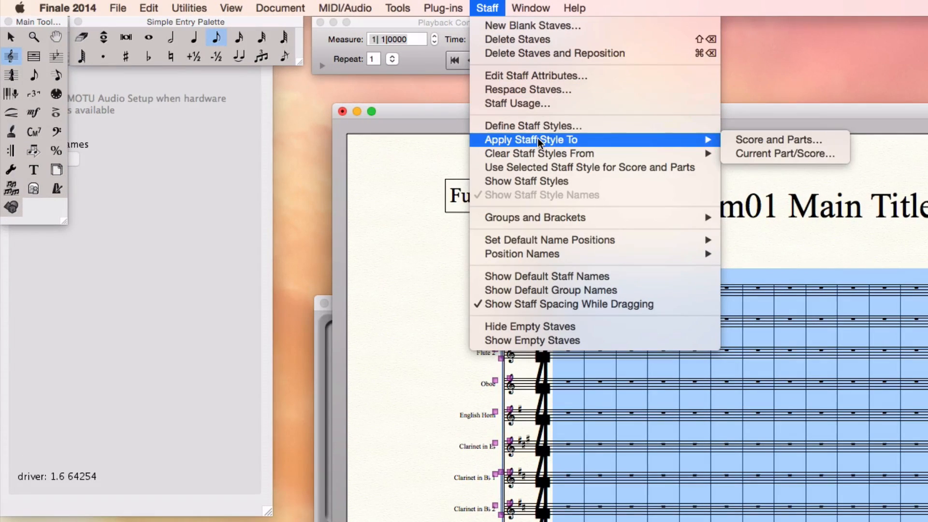
mouse_move(699, 142)
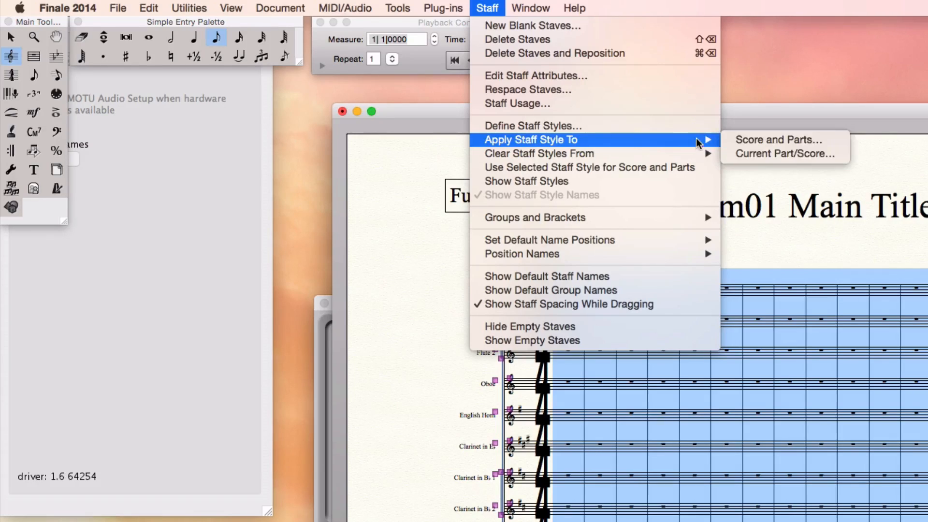
mouse_move(783, 154)
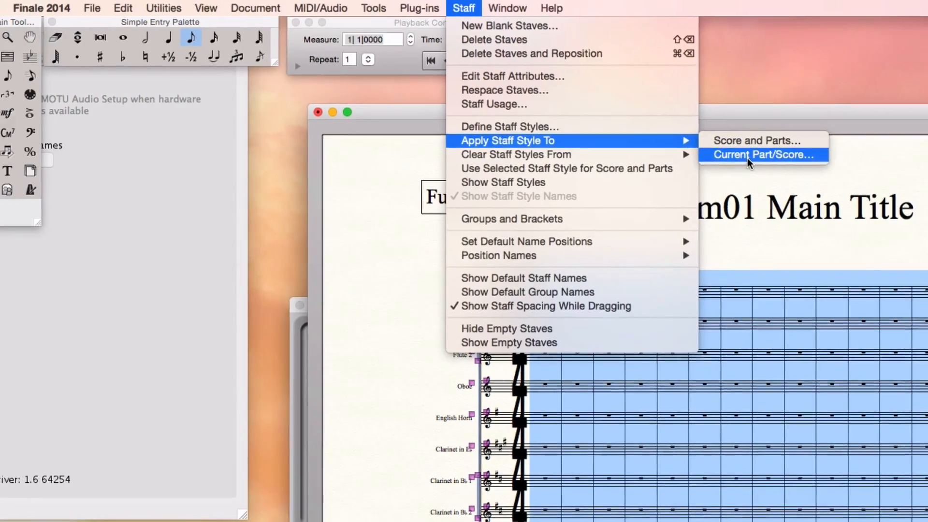
left_click(762, 154)
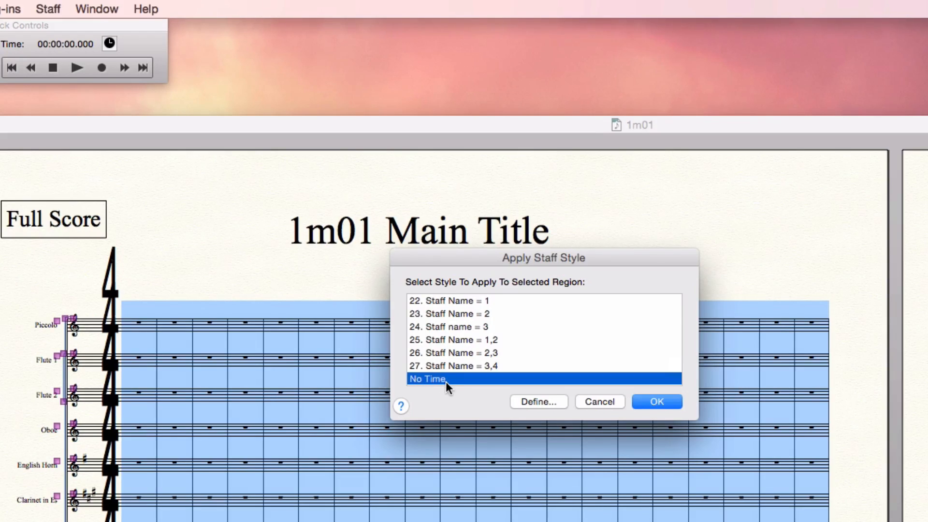
left_click(656, 401)
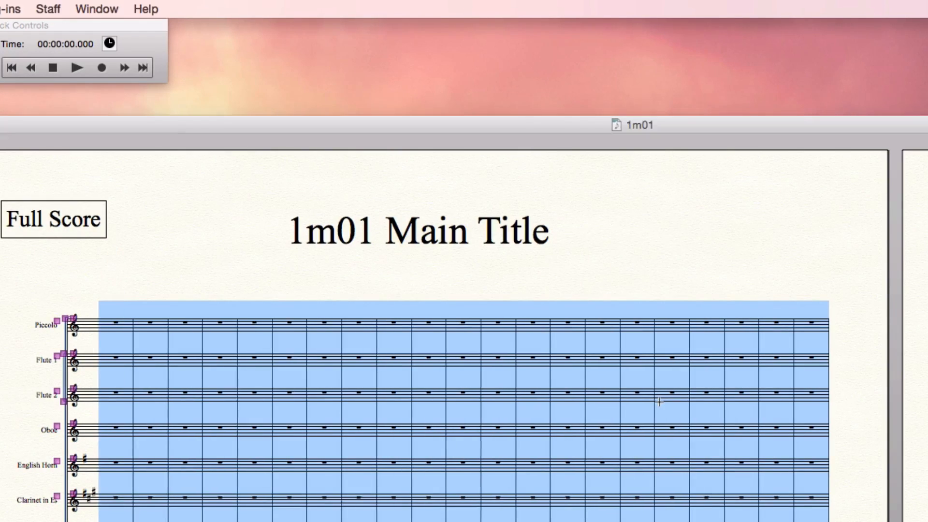
scroll("down", 3)
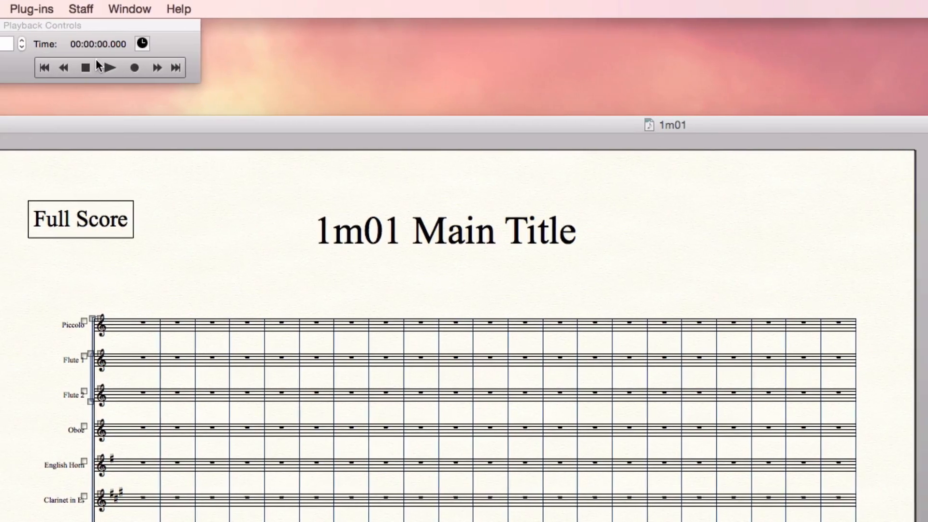
Step: Turn on Show Staff Styles so each staff displays its No Time label
left_click(146, 9)
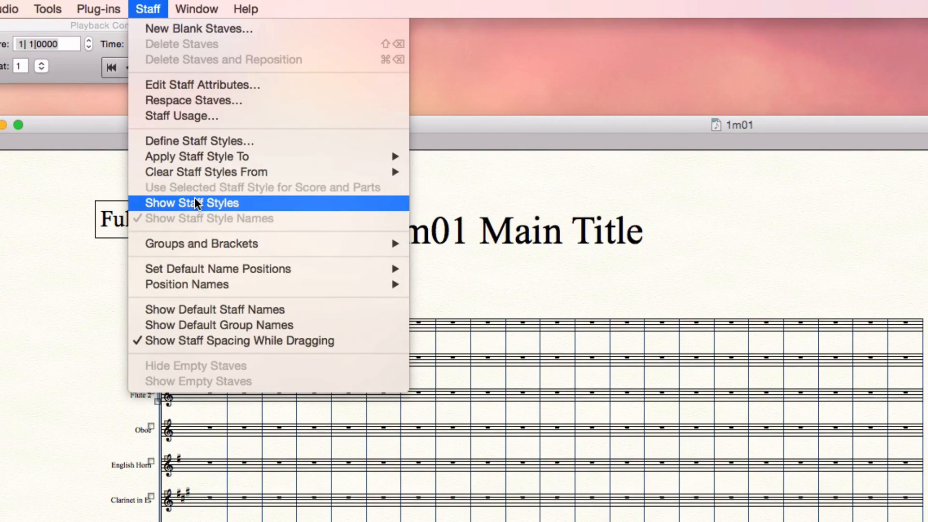
left_click(191, 203)
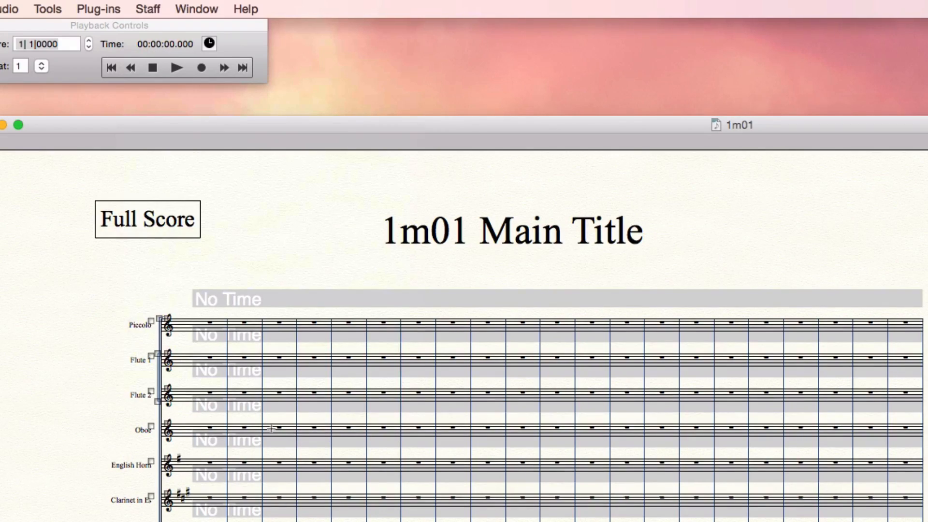
mouse_move(233, 369)
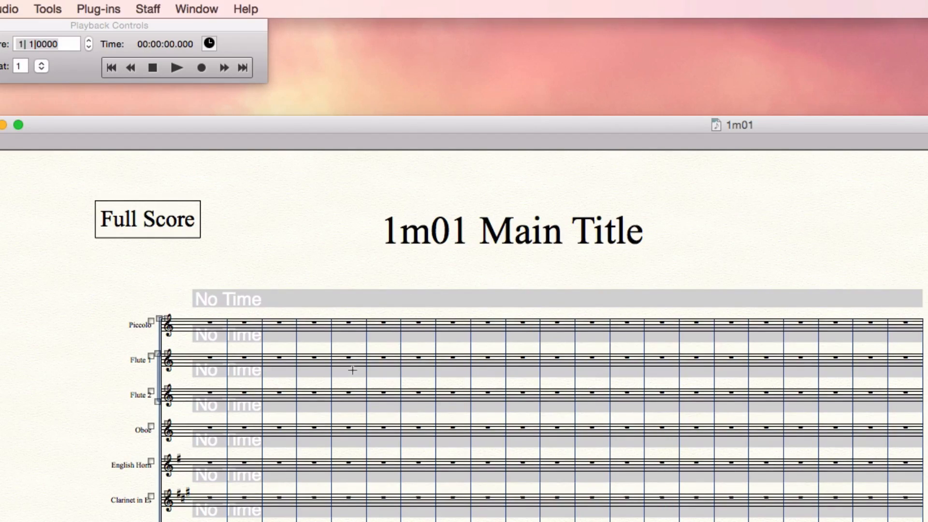
mouse_move(340, 371)
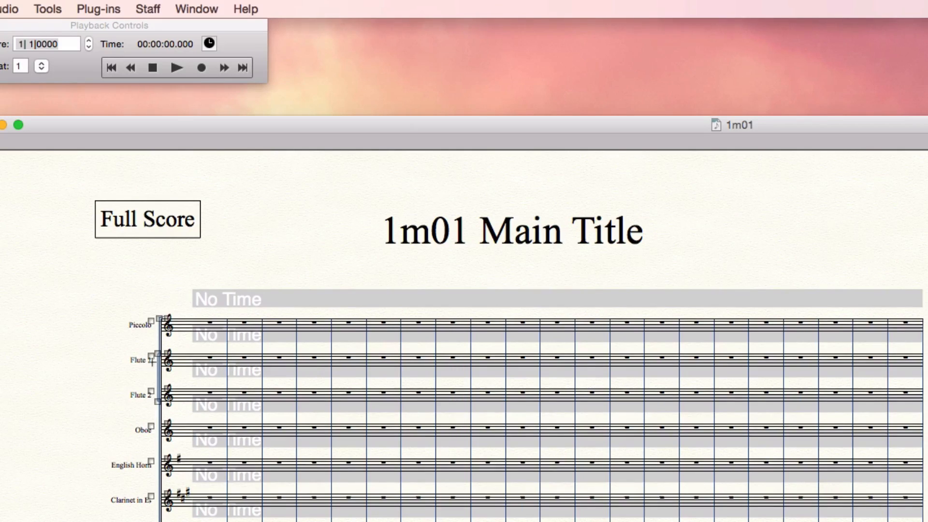
Step: Remove No Time from the top staff of each choir so big time signatures show
left_click(222, 370)
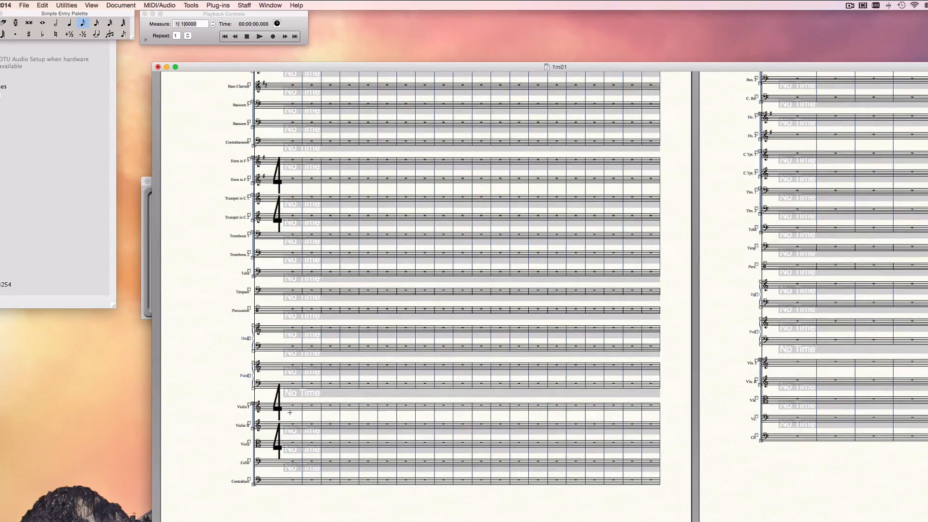
scroll("up", 3)
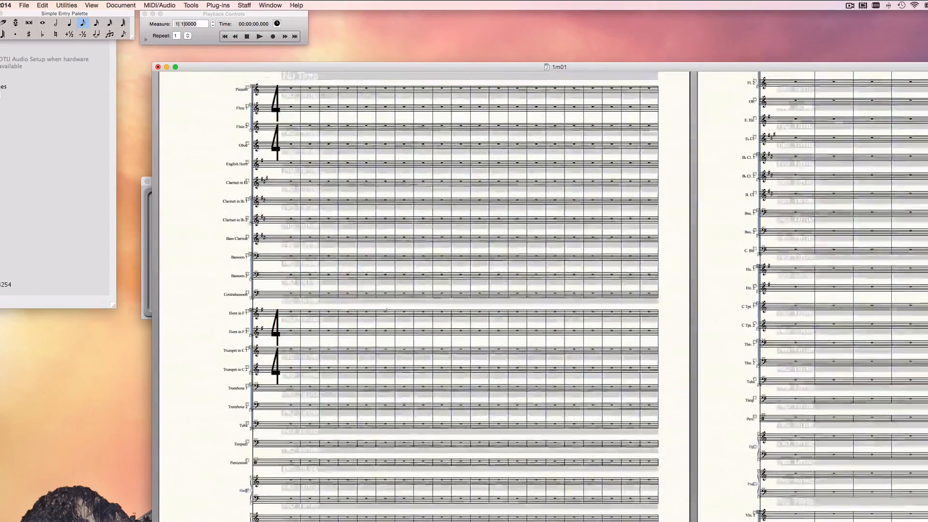